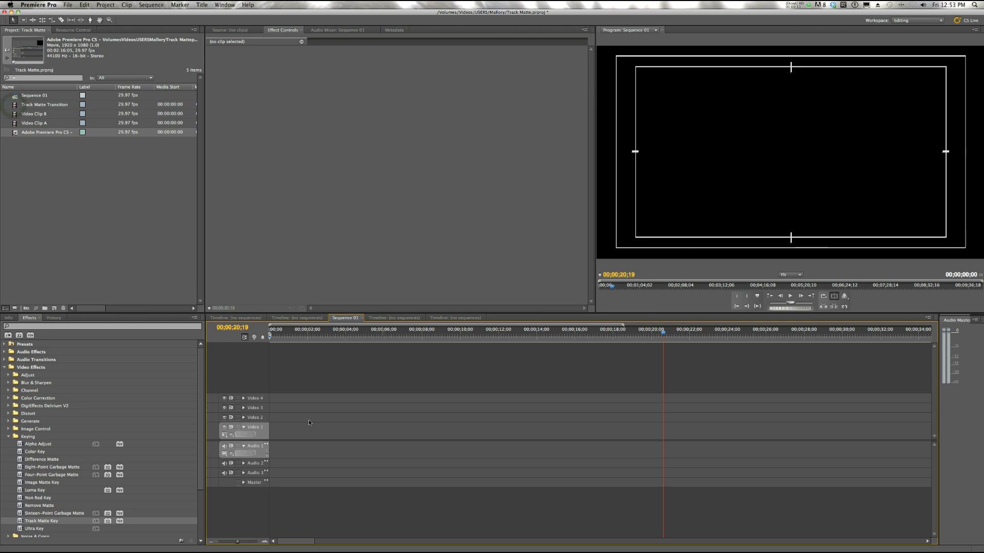
Stack Clip A, Clip B and the Track Matte Transition on Video 1, 2 and 3
click(44, 104)
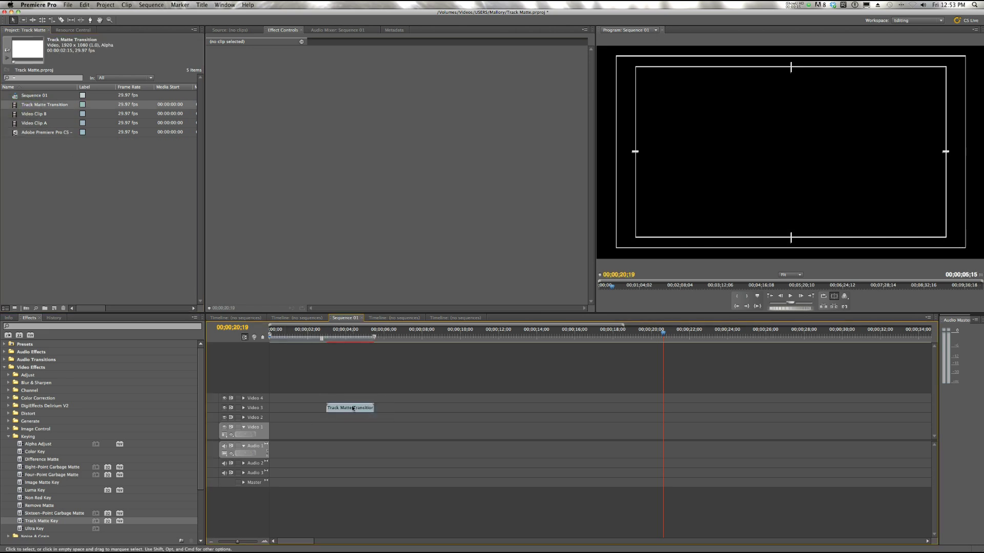
click(332, 330)
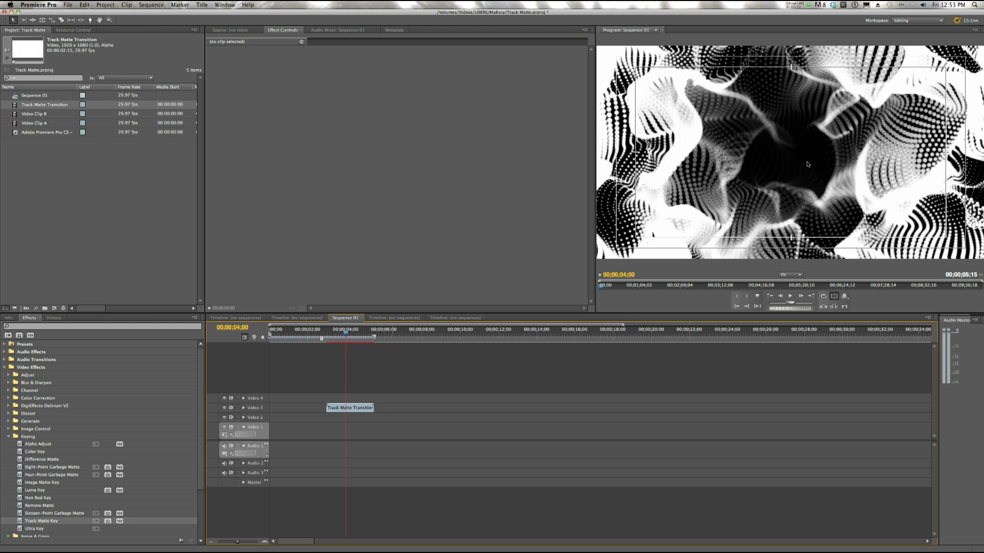
mouse_move(659, 246)
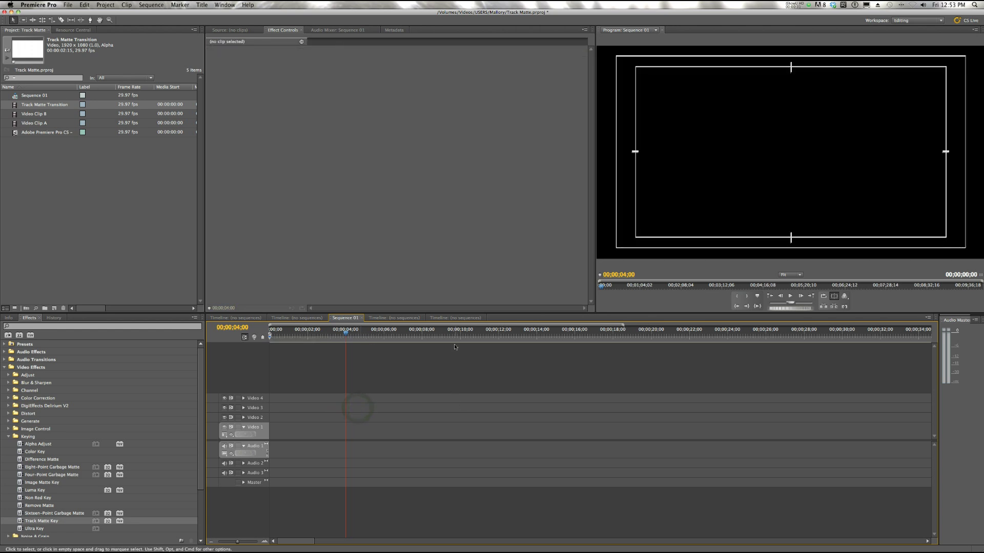
click(34, 123)
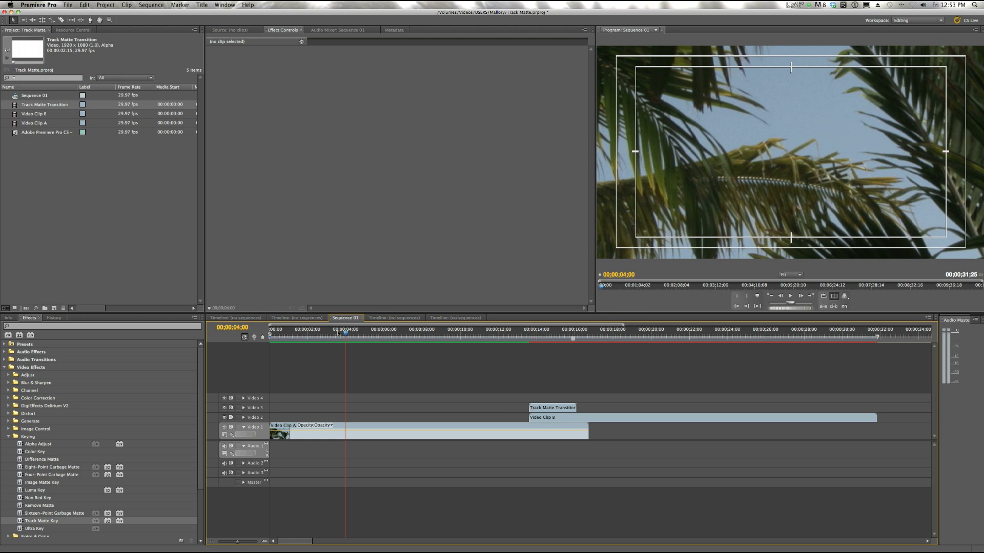
click(543, 329)
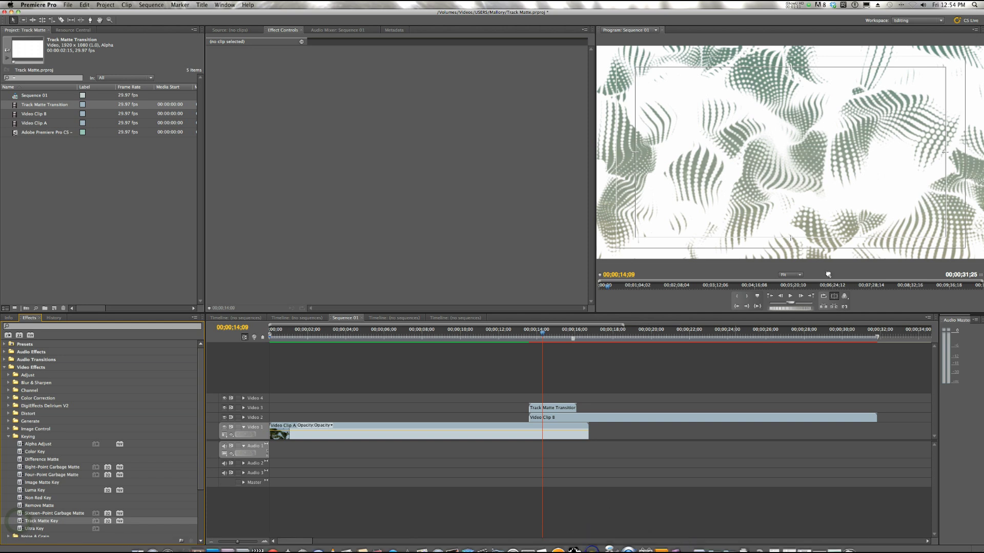
Set Clip B's Track Matte Key to Video 3 with Matte Alpha, then scrub the preview
click(627, 417)
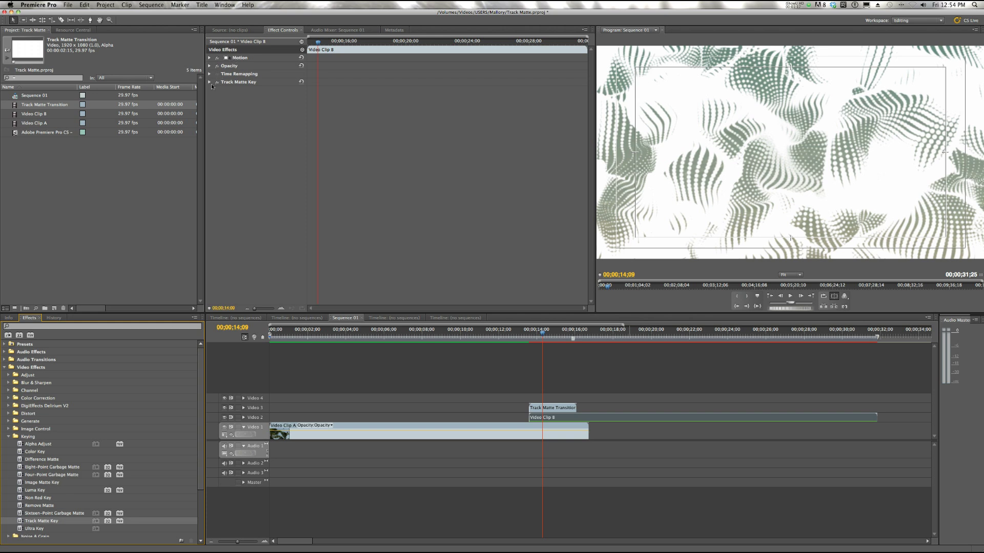
click(210, 82)
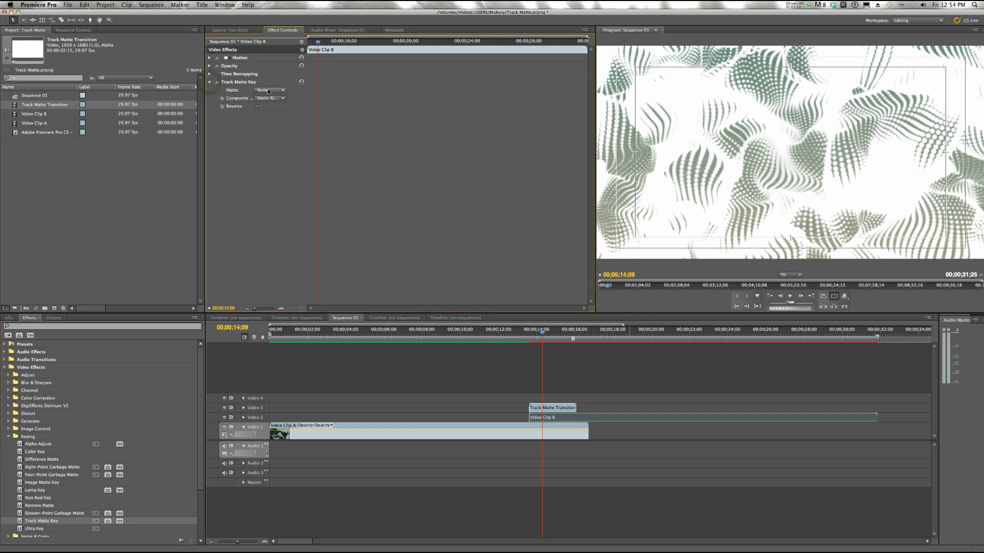
click(271, 90)
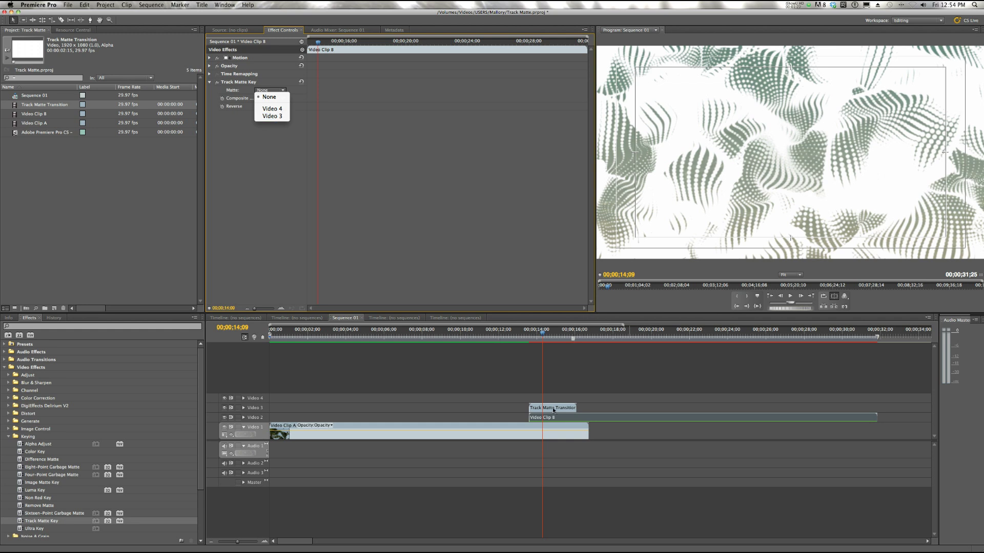
click(269, 97)
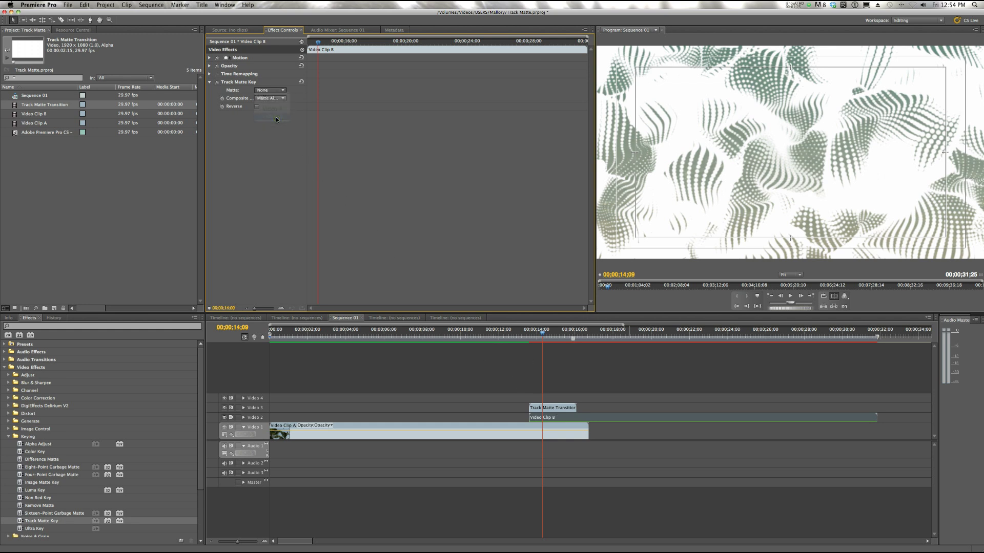
click(271, 90)
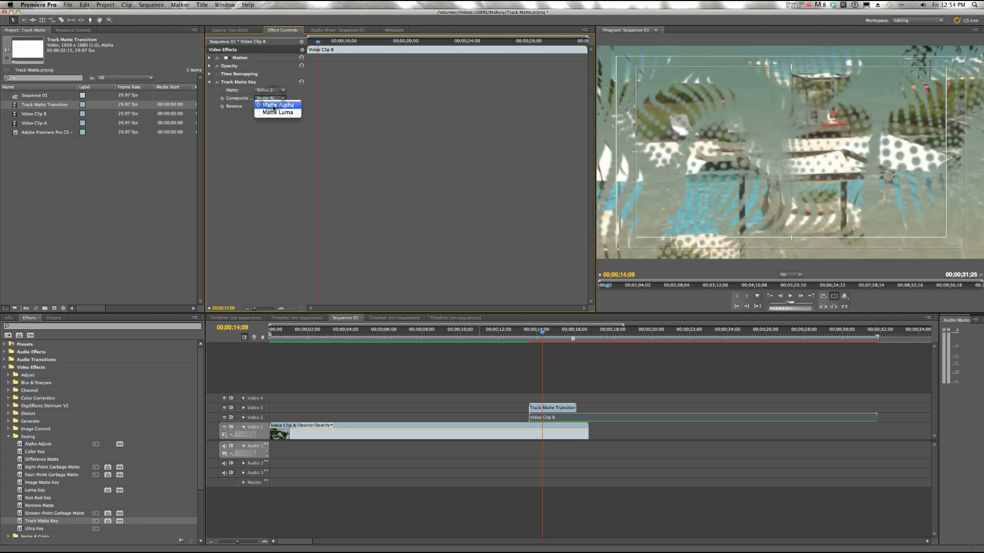
click(277, 105)
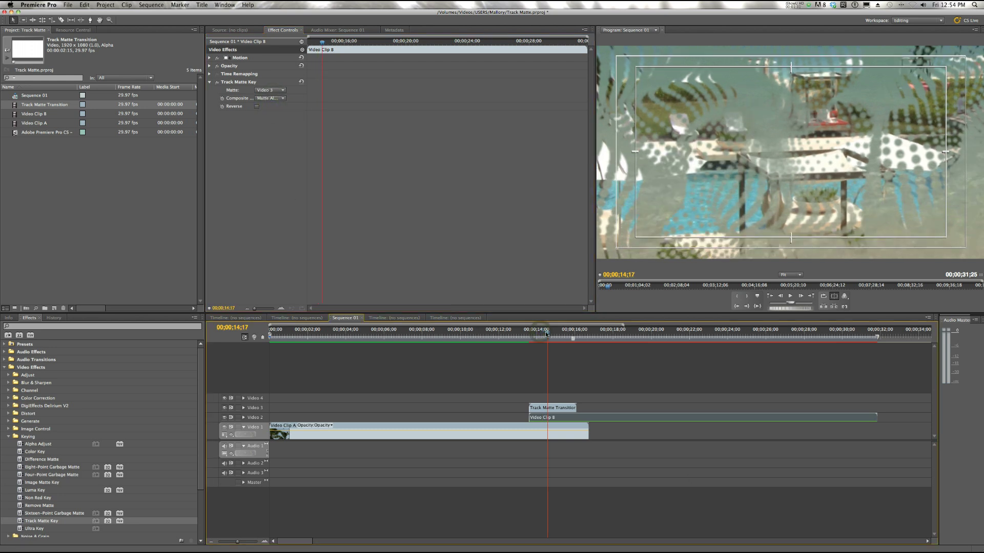
drag(548, 329, 528, 329)
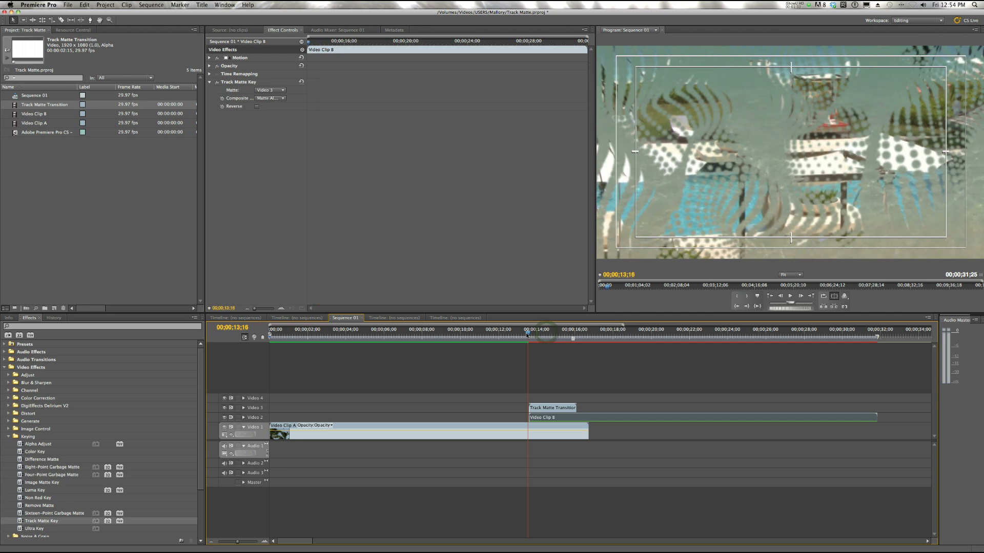